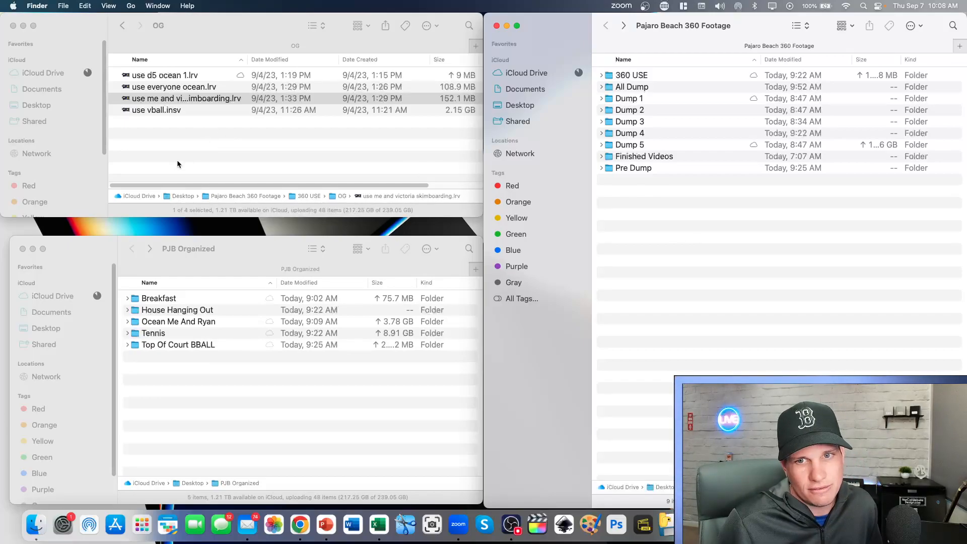
Select the skimboarding LRV clip, open it in Insta360 Studio, and dismiss the corrupted-file error.
left_click(184, 98)
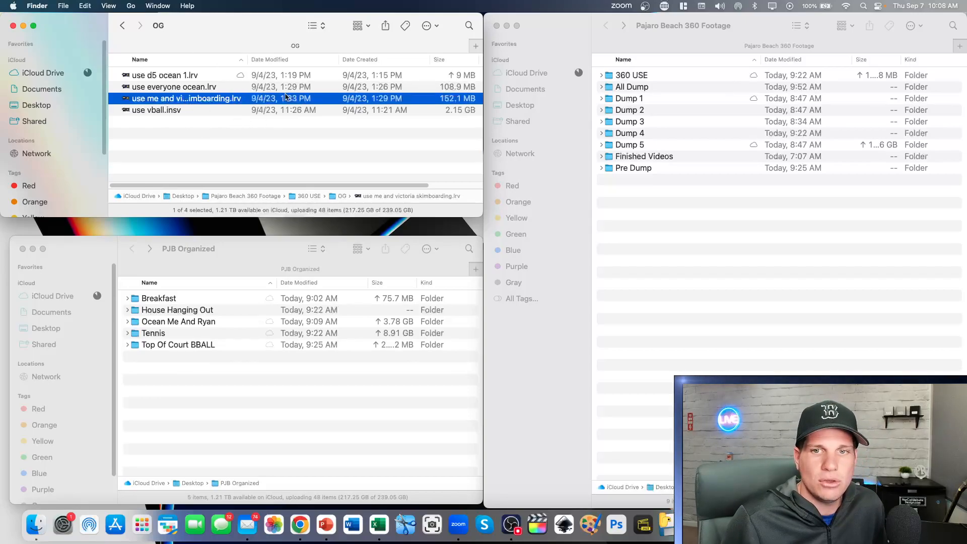
left_click(234, 141)
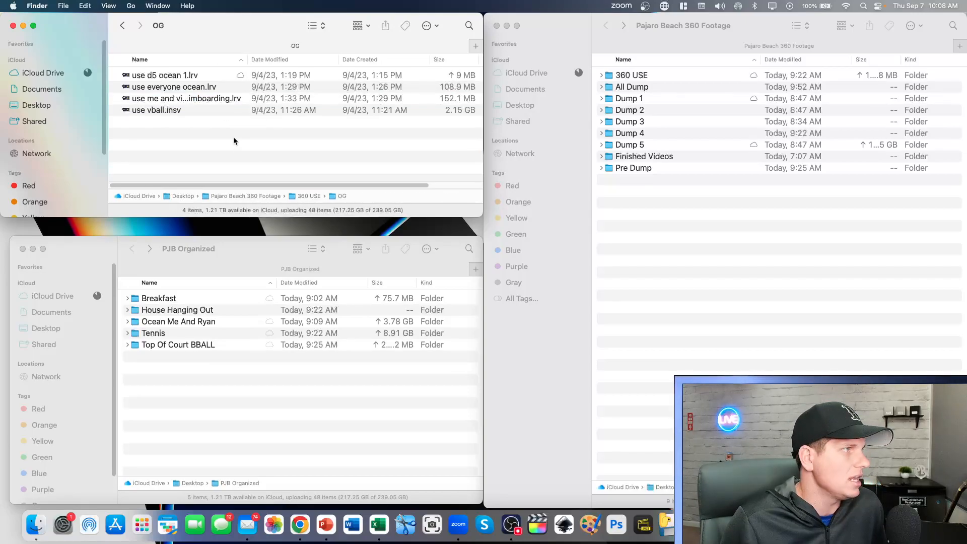
mouse_move(211, 75)
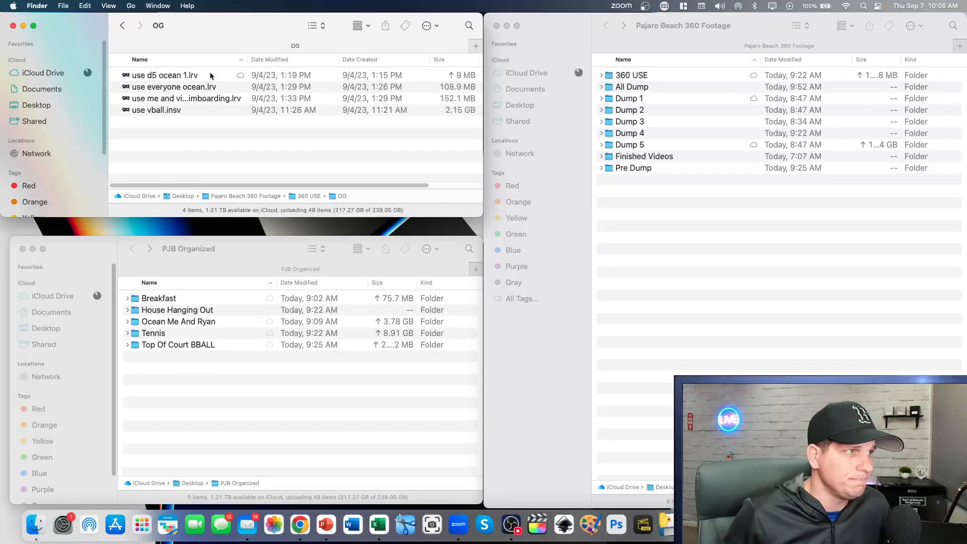
mouse_move(241, 261)
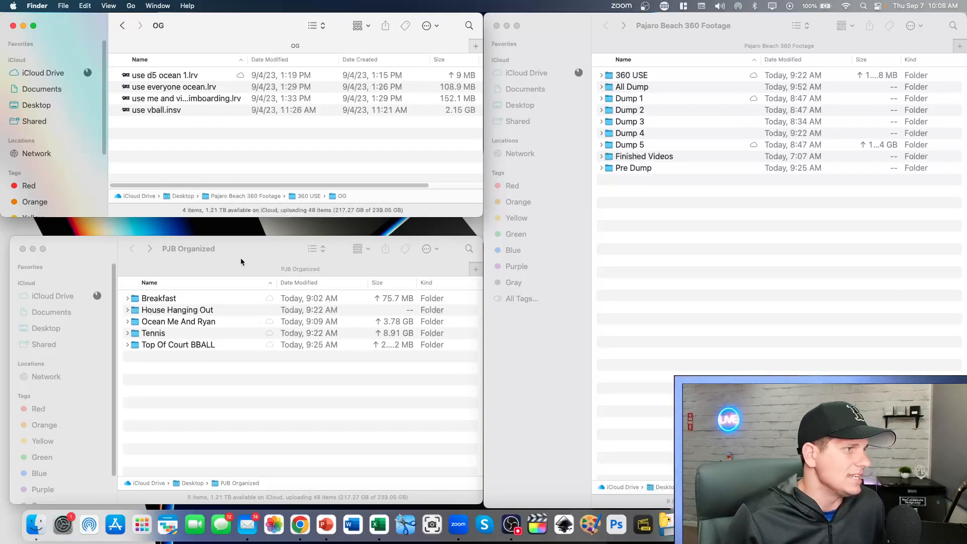
left_click(198, 384)
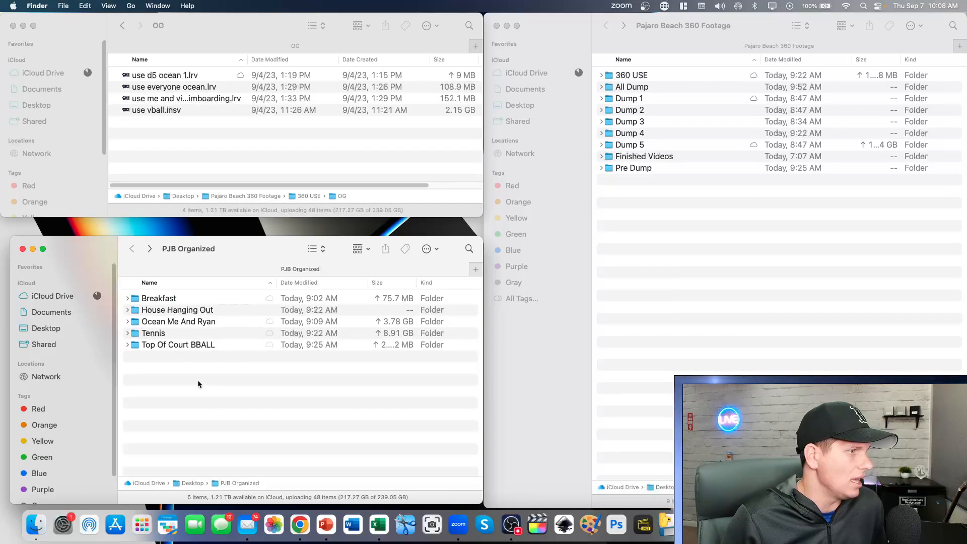
mouse_move(203, 388)
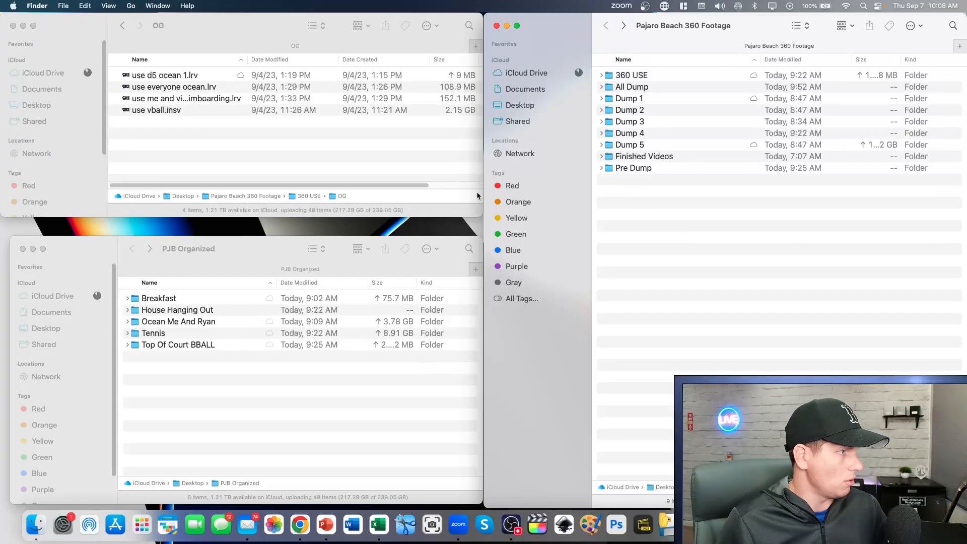
left_click(156, 109)
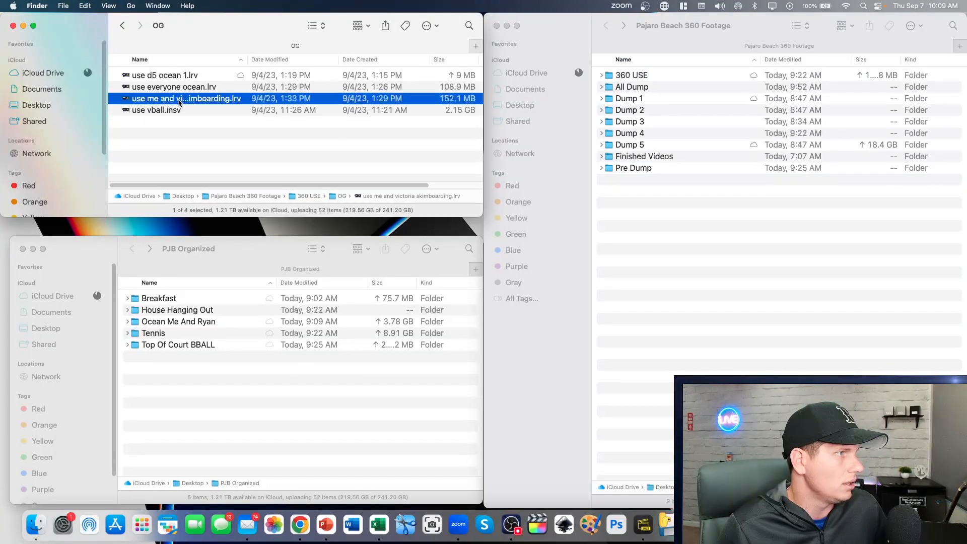
double_click(185, 98)
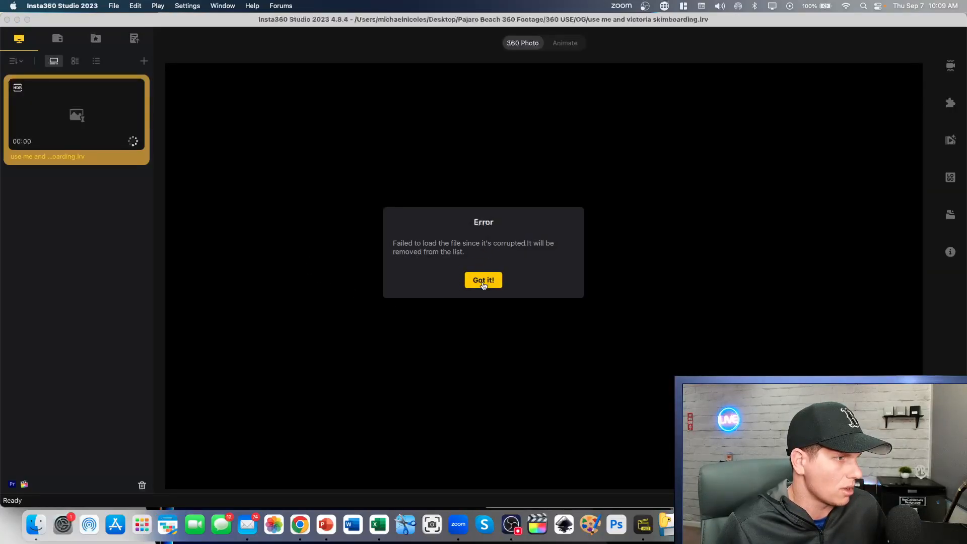
left_click(483, 280)
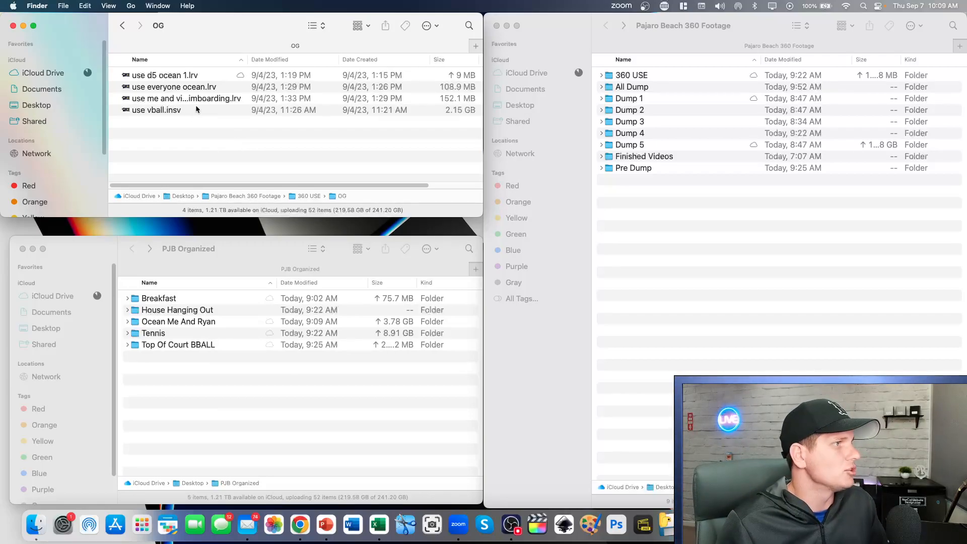
Open Dump 5 > Camera01 and select failed 5.insv plus the 1:33 PM INSV clip.
left_click(186, 98)
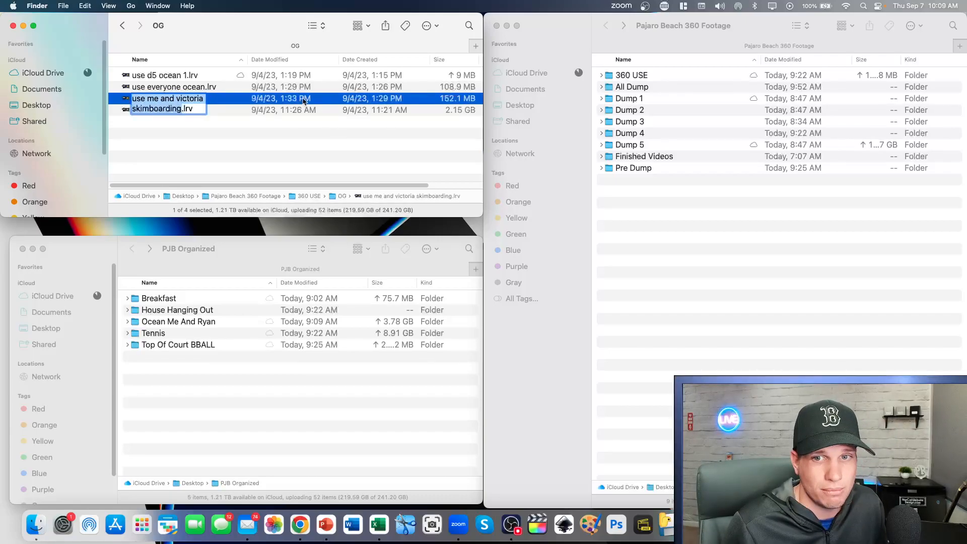
mouse_move(341, 104)
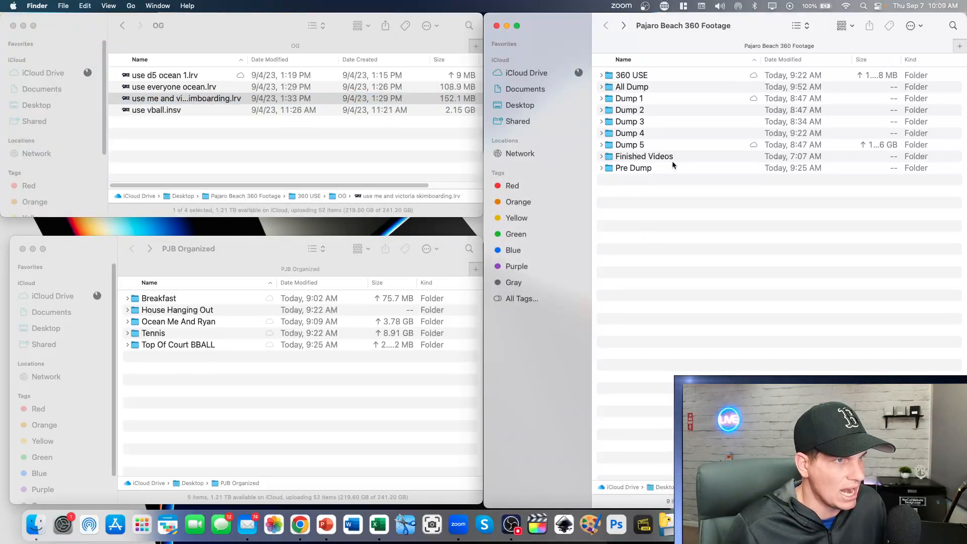
left_click(628, 144)
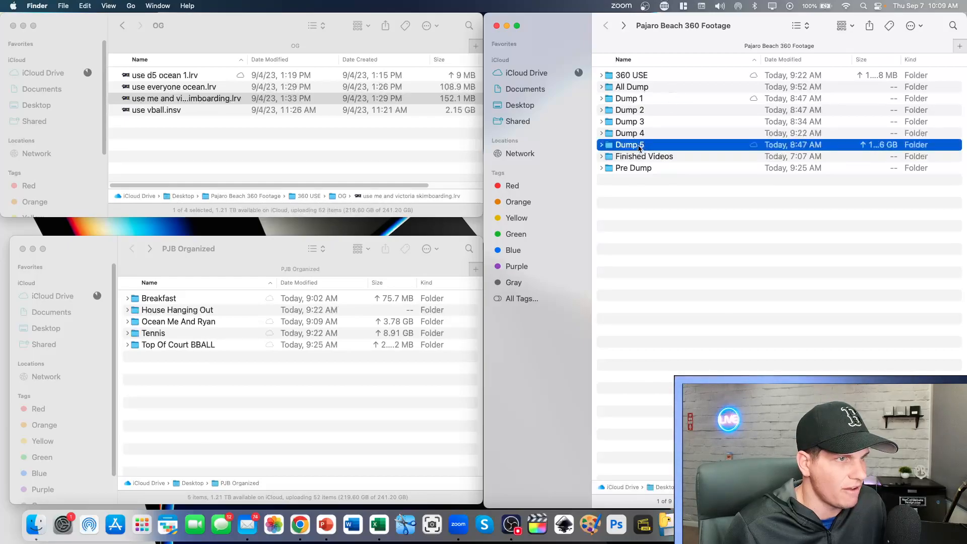
double_click(629, 145)
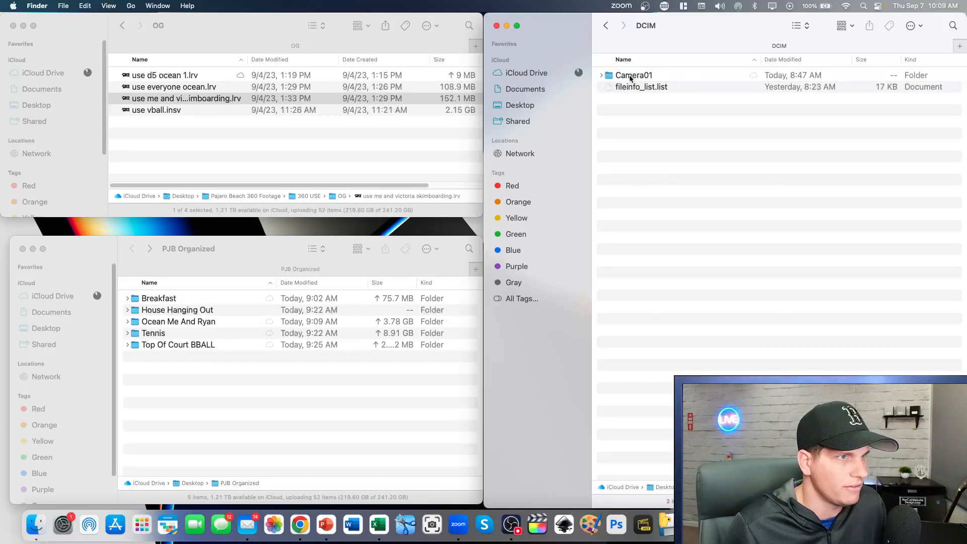
double_click(633, 75)
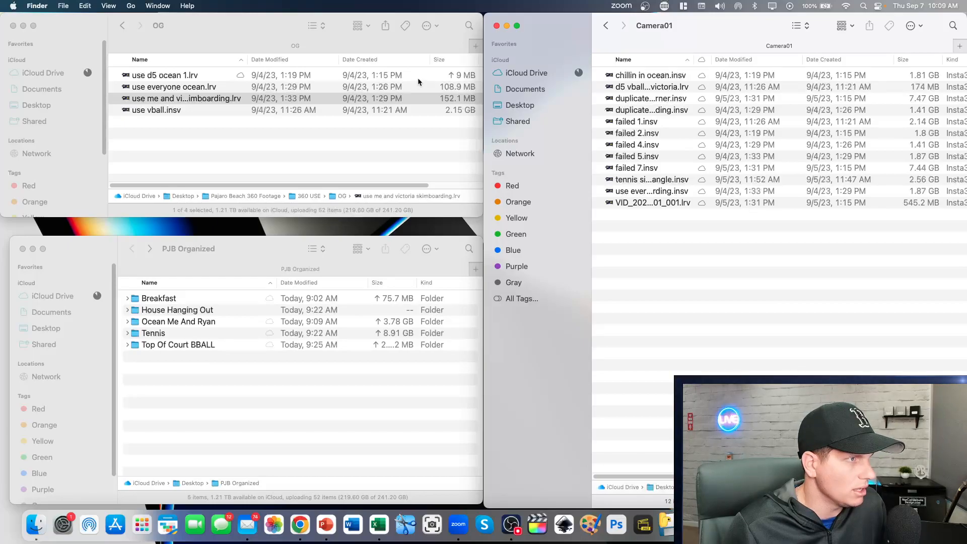
left_click(185, 98)
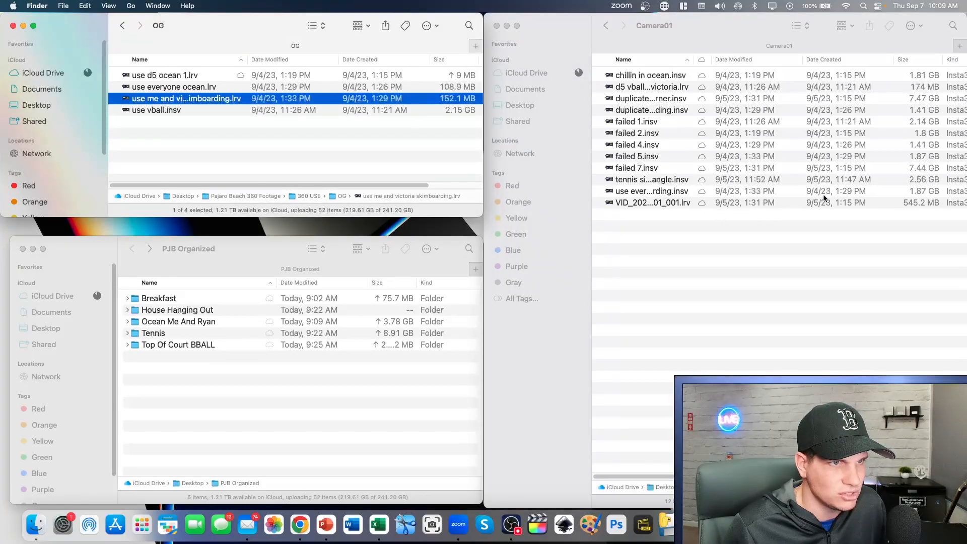
left_click(647, 190)
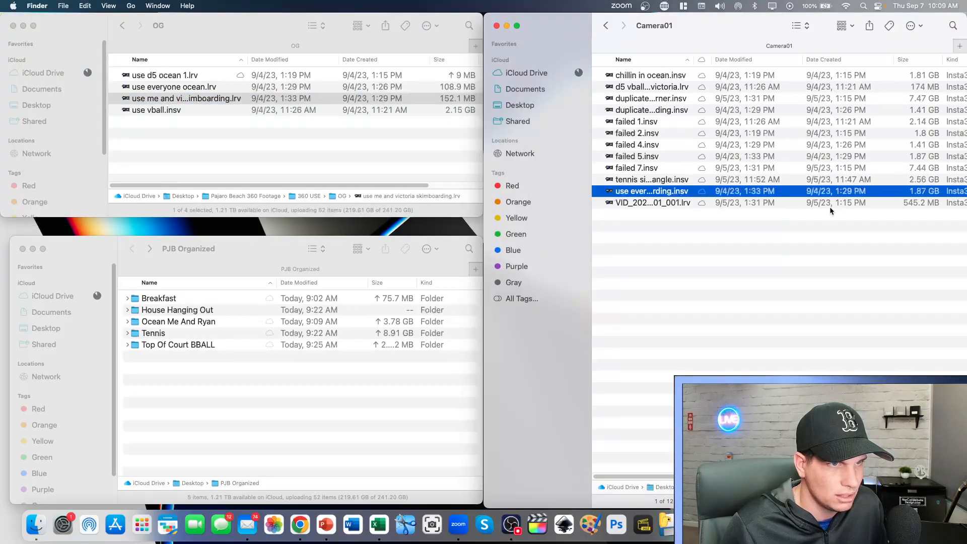
left_click(637, 156)
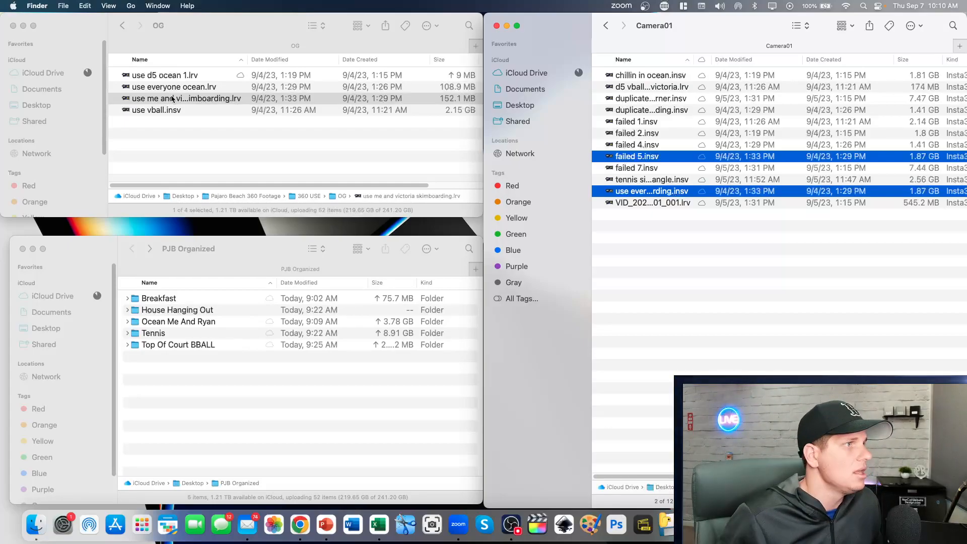
mouse_move(228, 422)
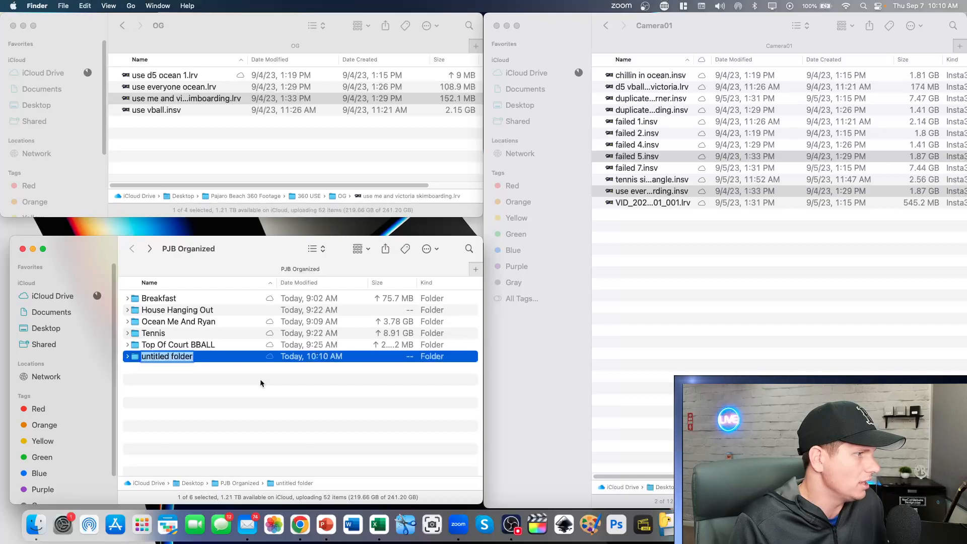
Move failed 5.insv, everyone skimboarding.insv and the LRV into the Skimboarding folder, then deselect.
type("Skimboarding")
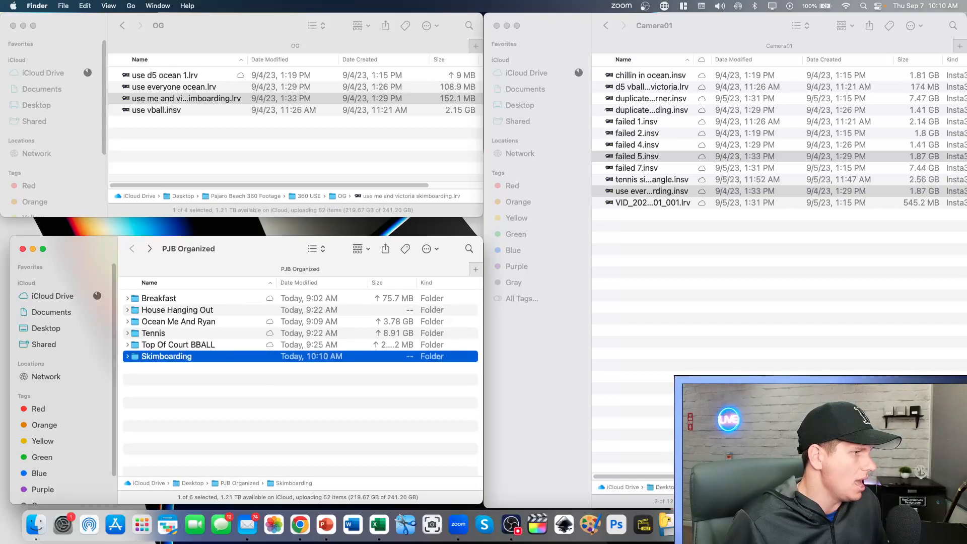
double_click(167, 356)
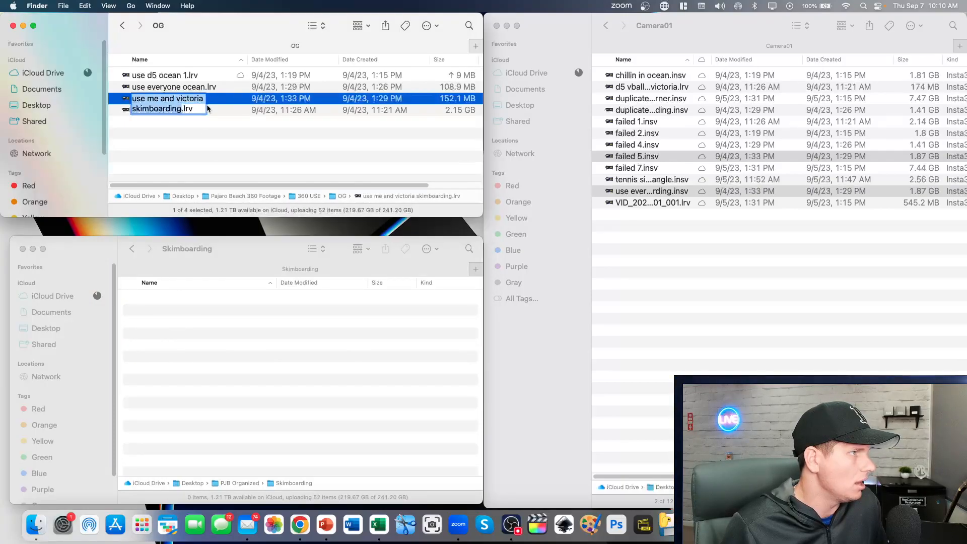
key("Return")
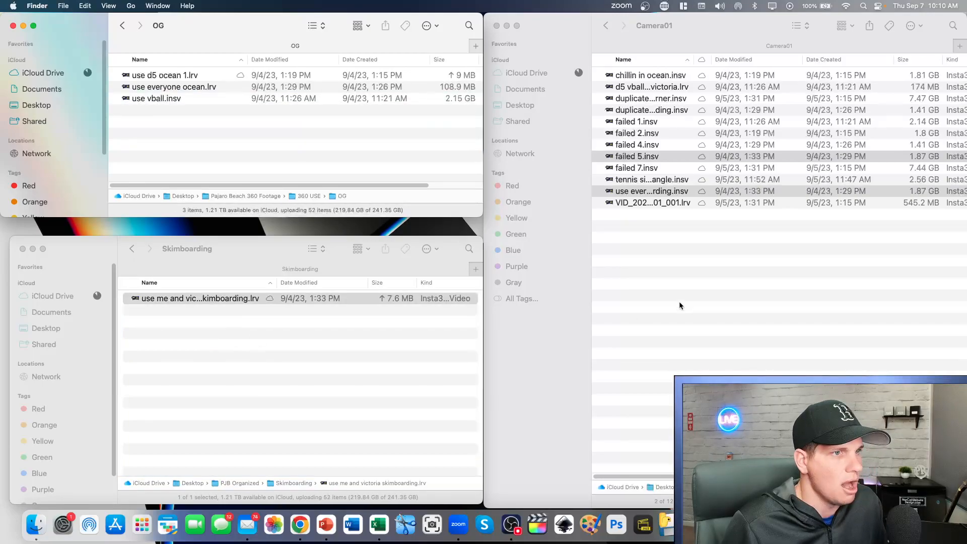
left_click(651, 190)
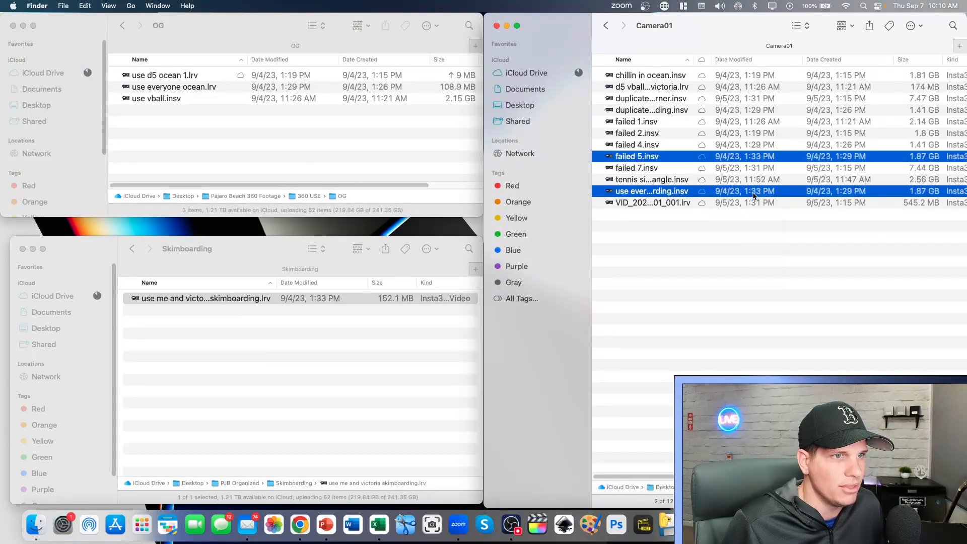
mouse_move(293, 308)
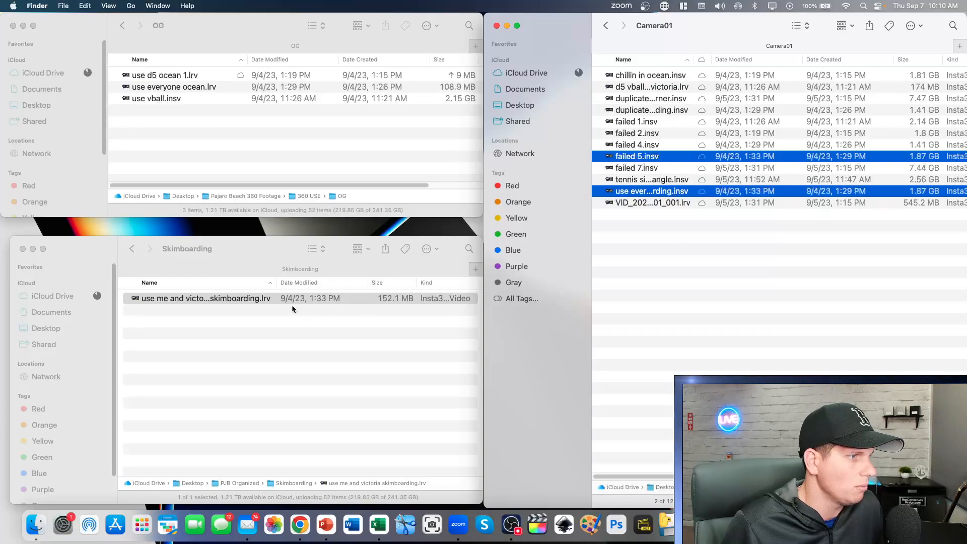
mouse_move(363, 335)
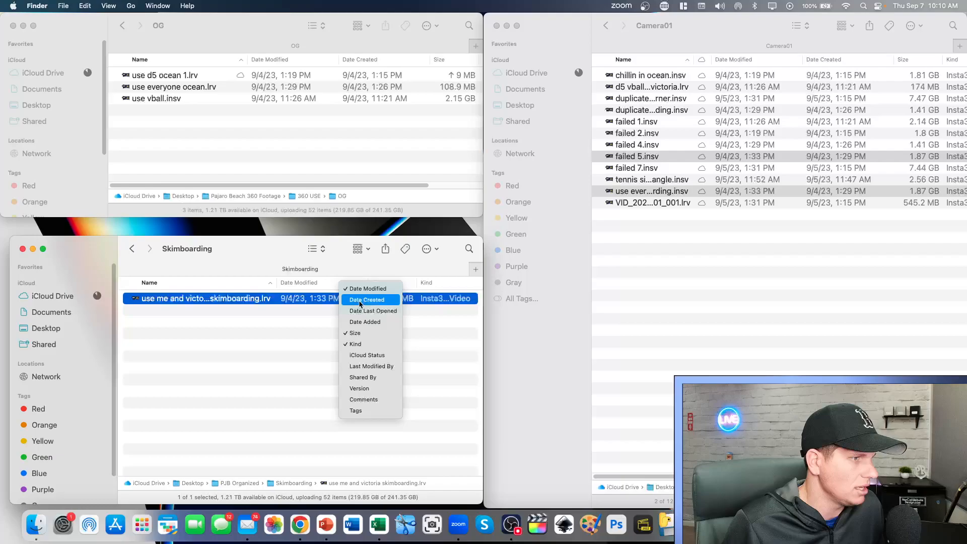
left_click(366, 299)
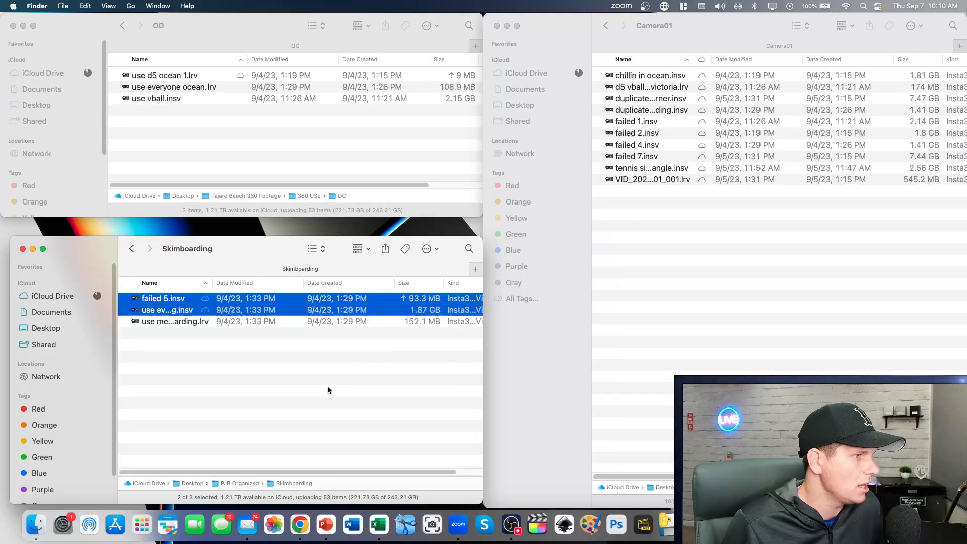
left_click(278, 379)
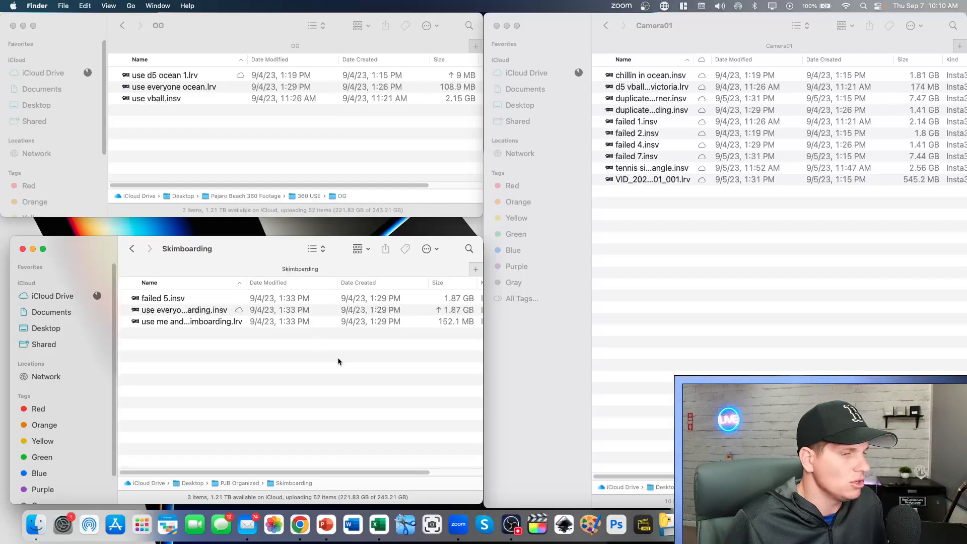
mouse_move(457, 524)
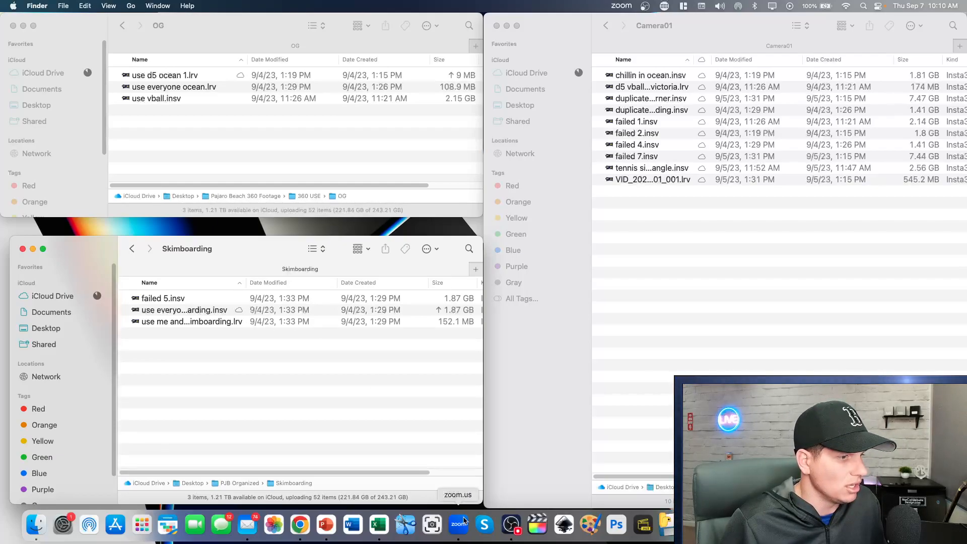
Review the sheet's LRV format, 1152 time, 00 number and 001 index entries.
left_click(377, 524)
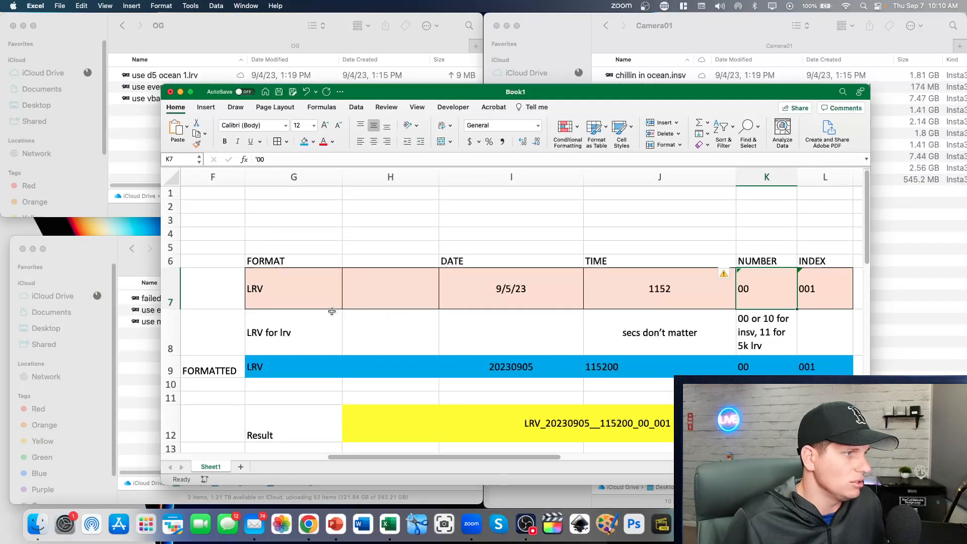
left_click(294, 289)
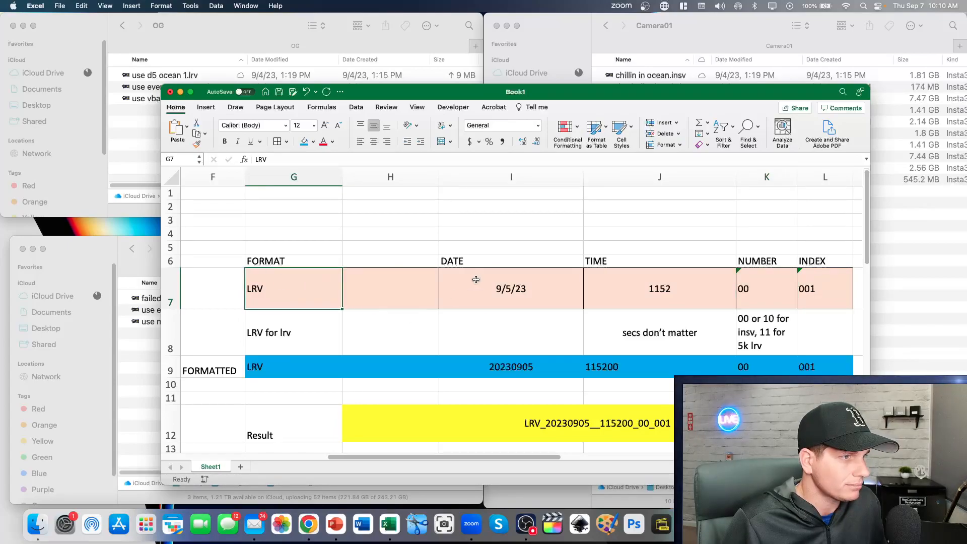
left_click(659, 288)
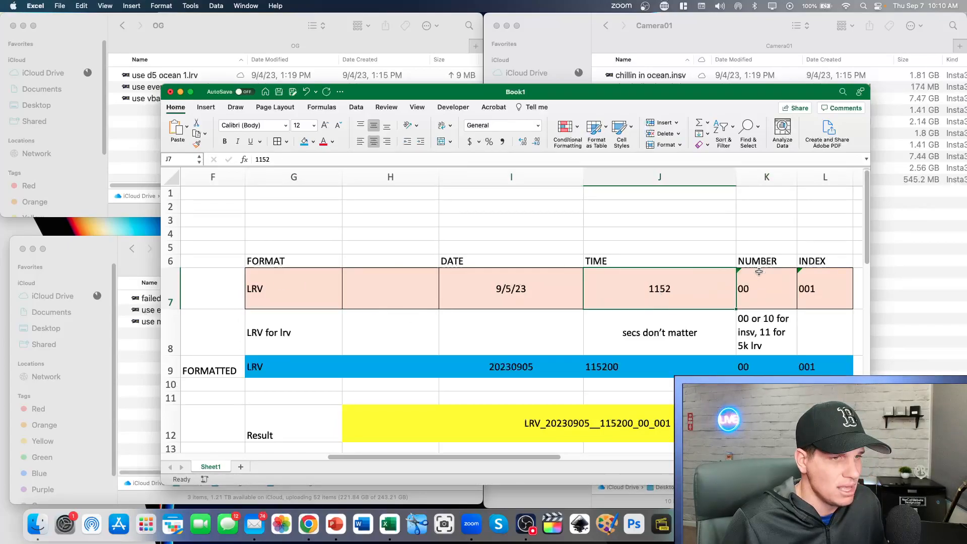
left_click(766, 288)
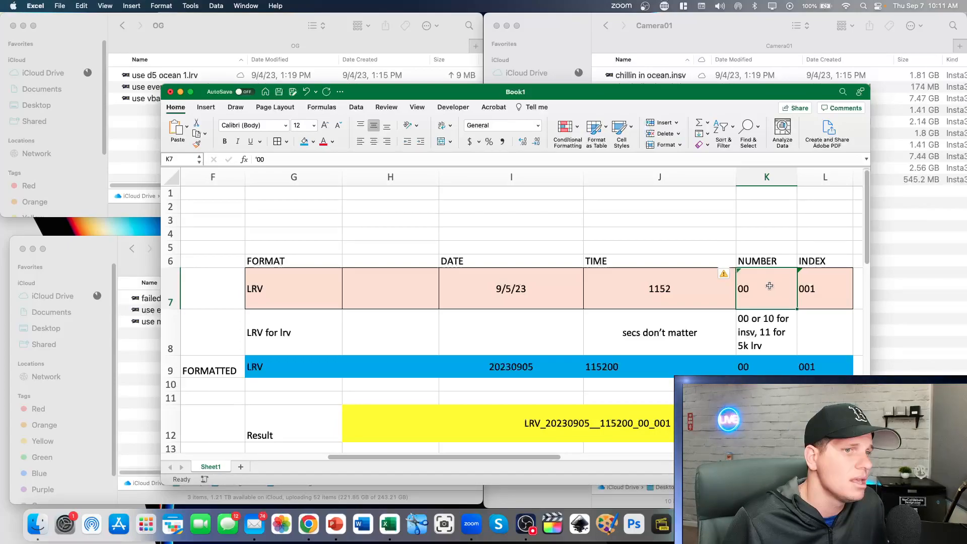
left_click(824, 288)
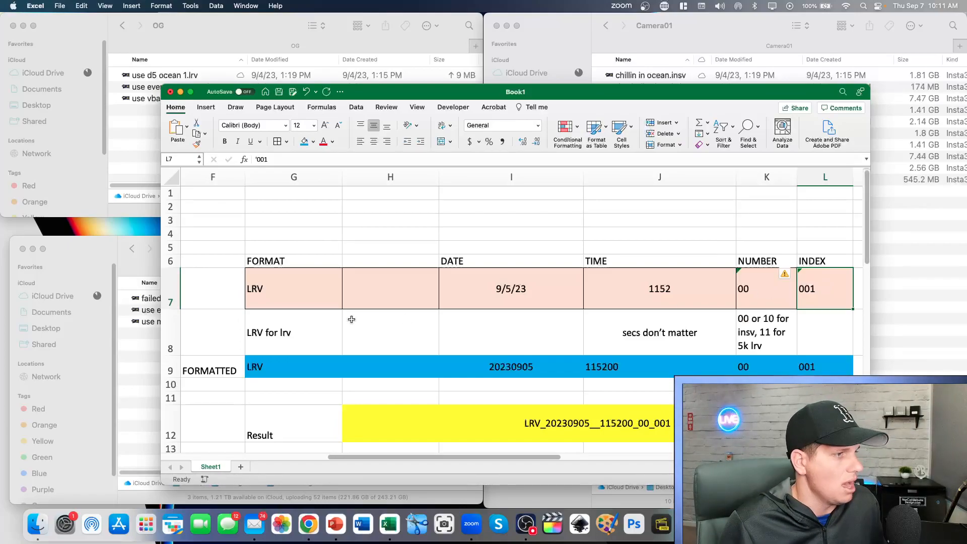
scroll("down", 3)
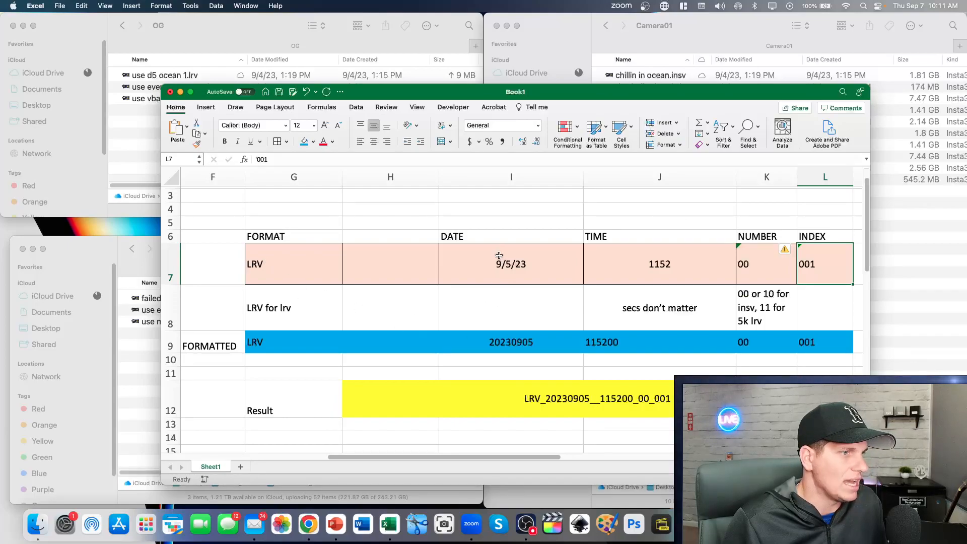
Check the date and time formulas, then copy the H12 result LRV_20230905__115200_00_001.
left_click(511, 341)
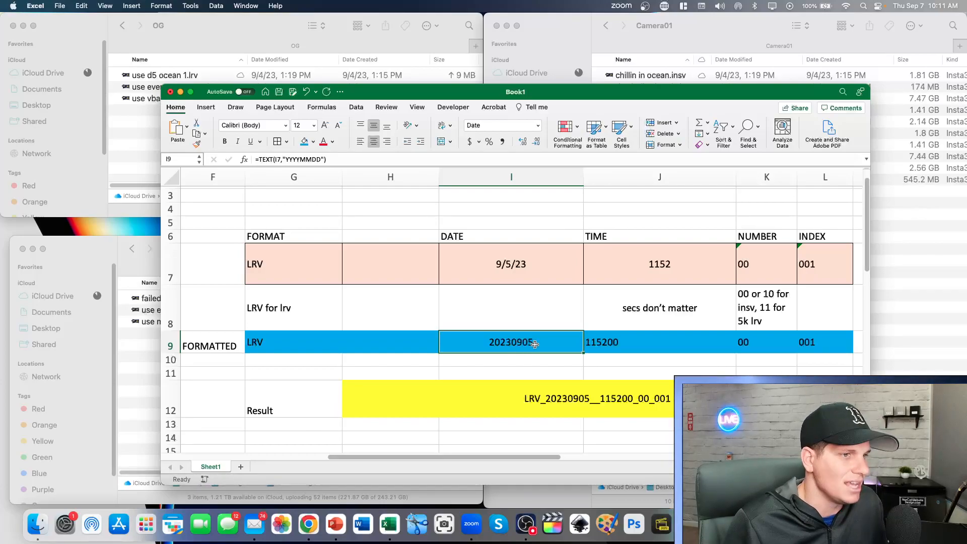
left_click(658, 342)
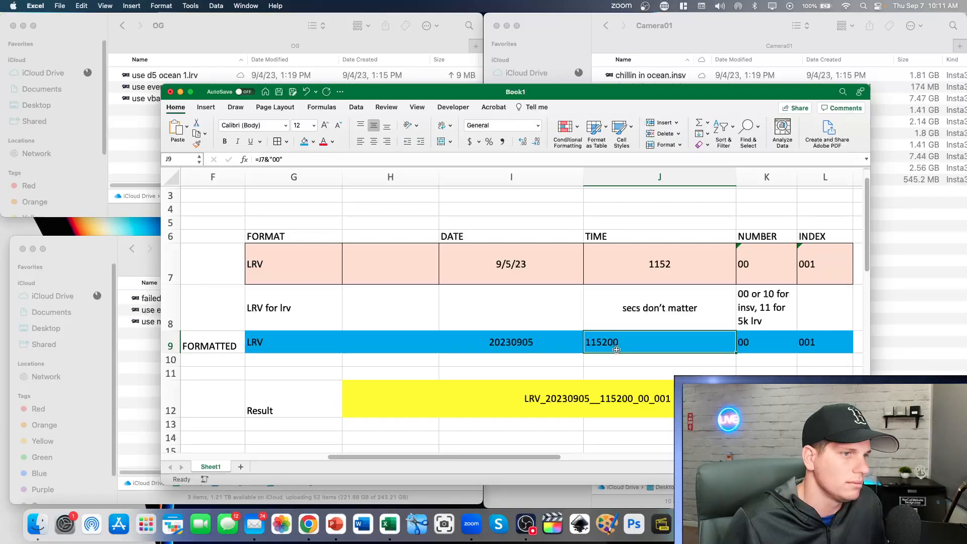
mouse_move(661, 313)
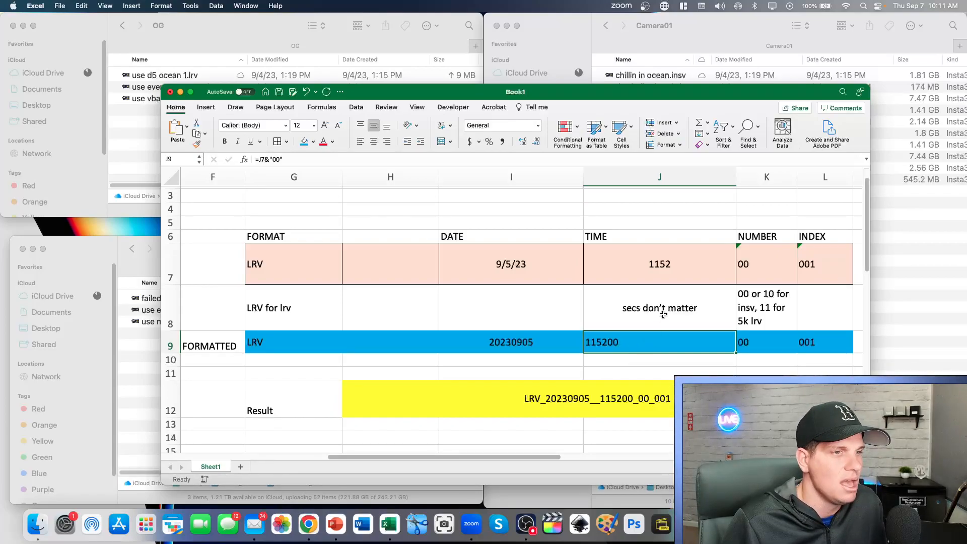
left_click(659, 307)
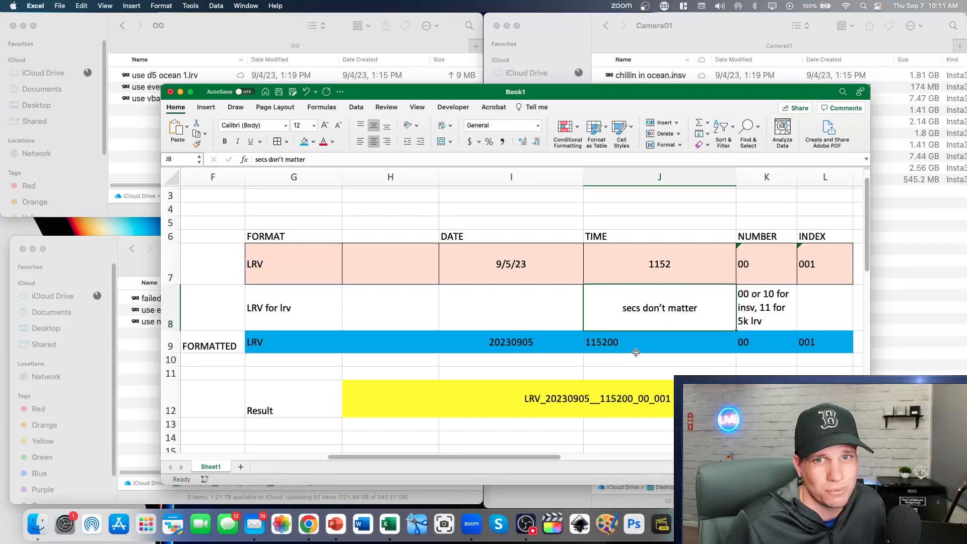
left_click(659, 341)
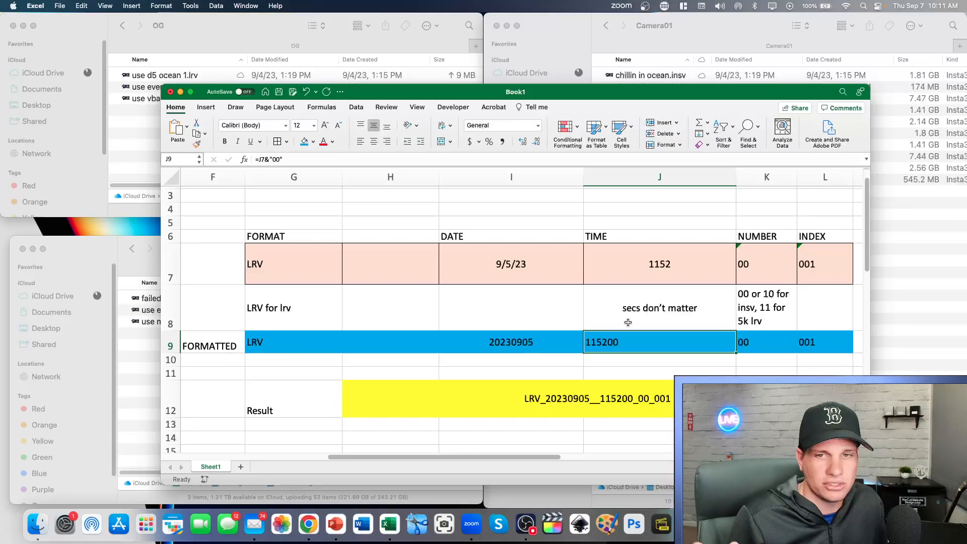
mouse_move(317, 316)
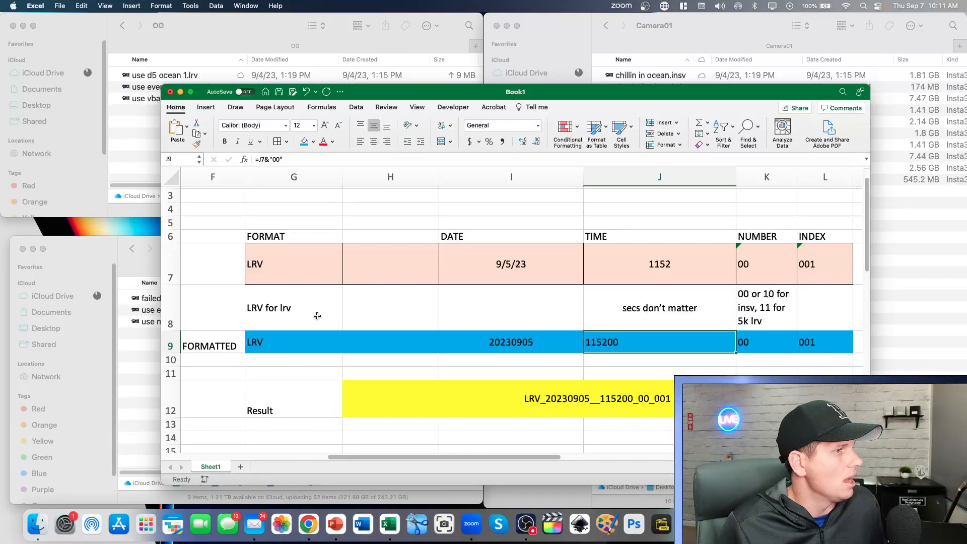
left_click(390, 398)
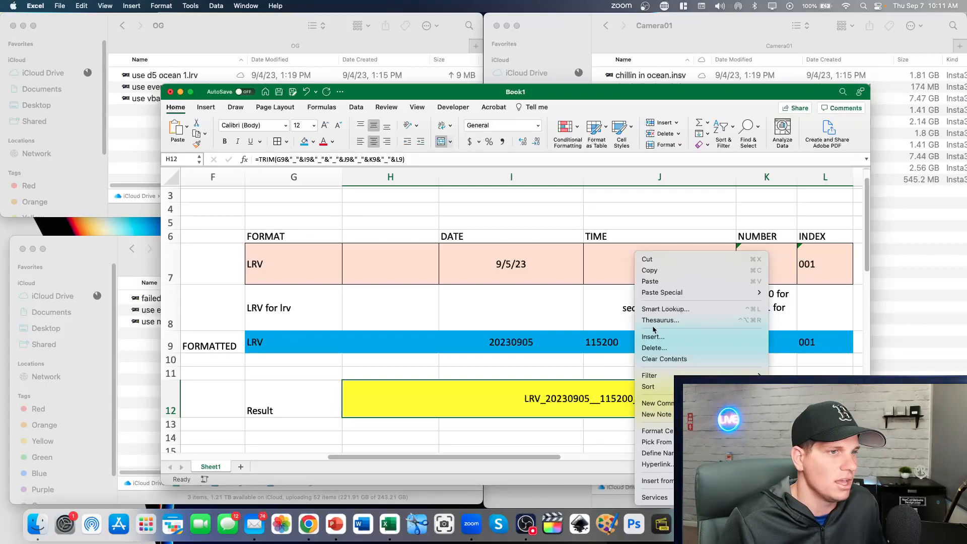
left_click(648, 269)
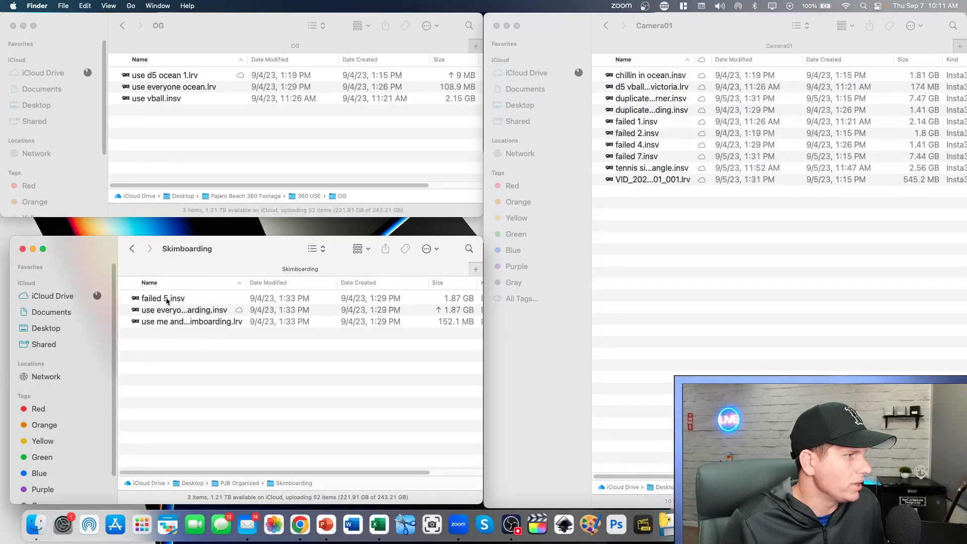
Paste the copied name onto use me and victoria skimboarding.lrv, changing 00 to 11.
left_click(191, 321)
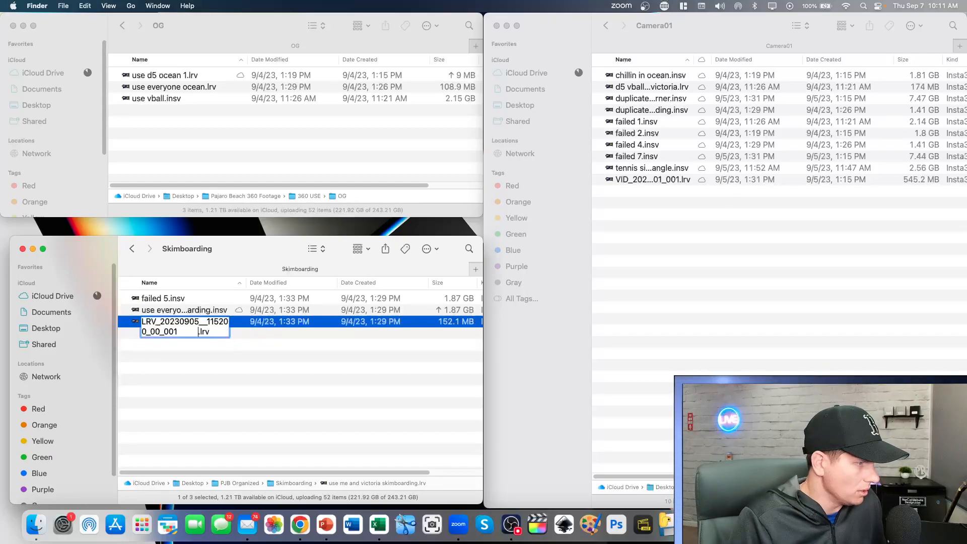
type("11")
key("Return")
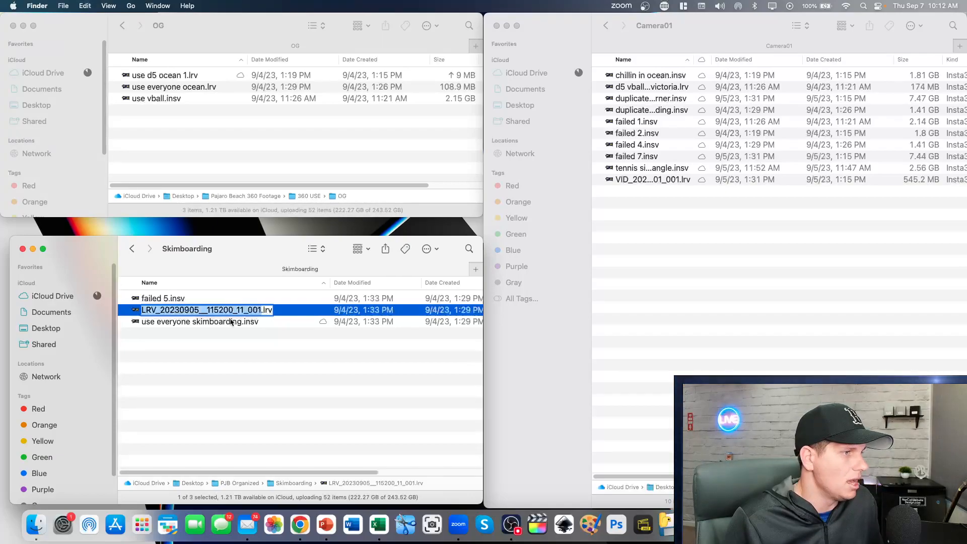
left_click(199, 321)
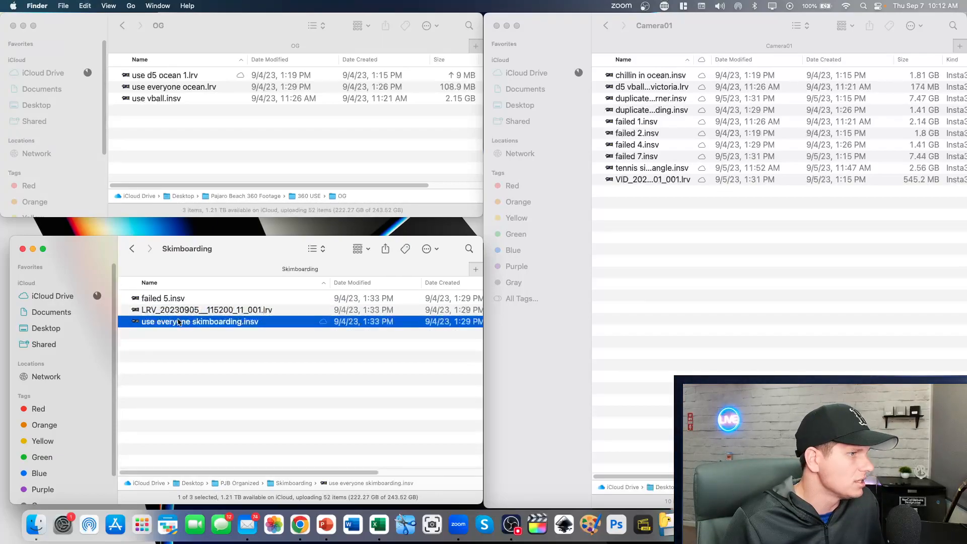
Give failed 5.insv the VID_20230905__115200_10_001 name and everyone skimboarding.insv the 00_001 name.
left_click(162, 297)
type("VID_20230905__115200_10_001")
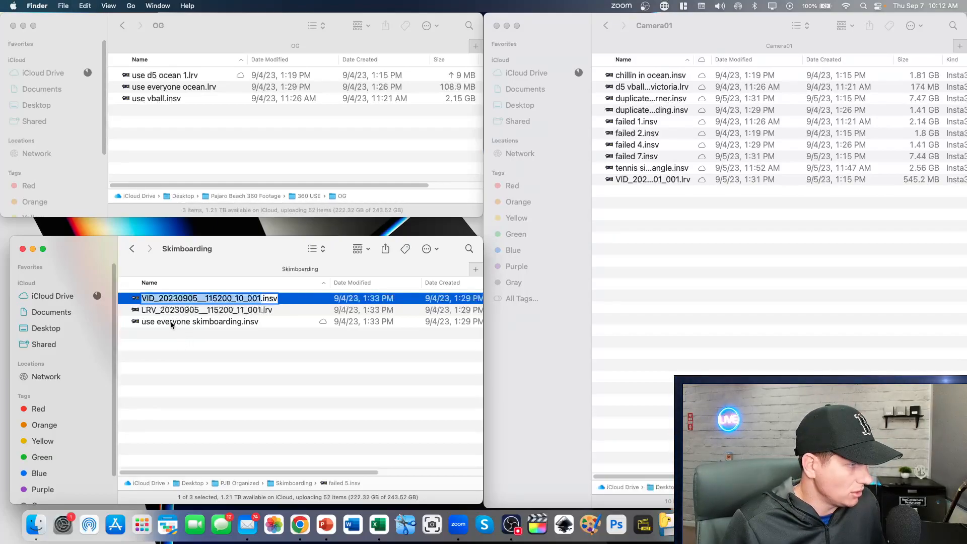
left_click(199, 310)
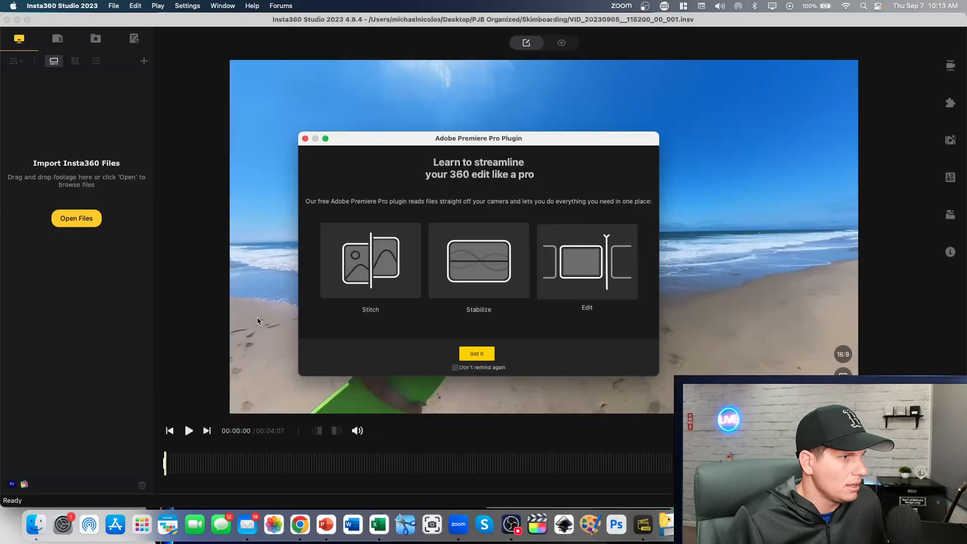
Dismiss the Adobe Premiere Pro Plugin announcement and quit Insta360 Studio 2023.
left_click(475, 353)
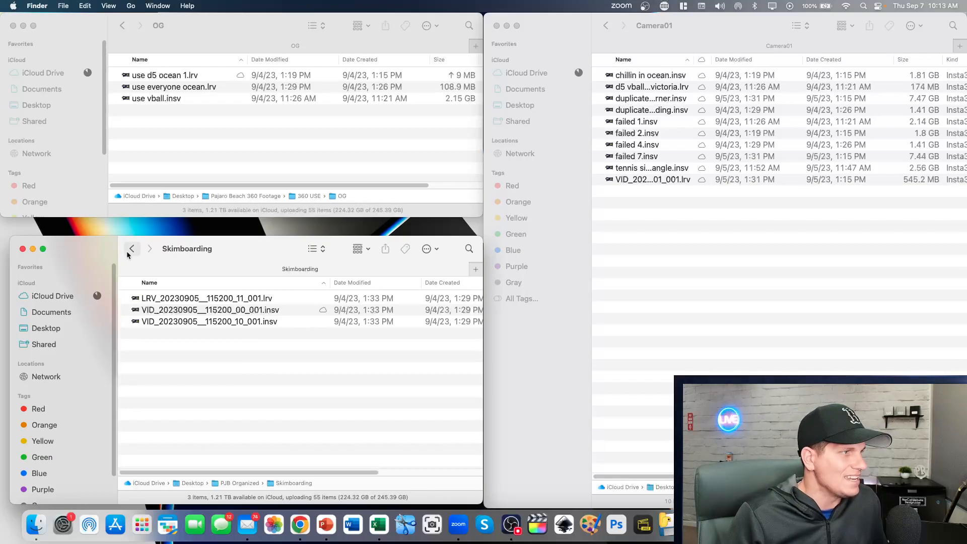
left_click(132, 248)
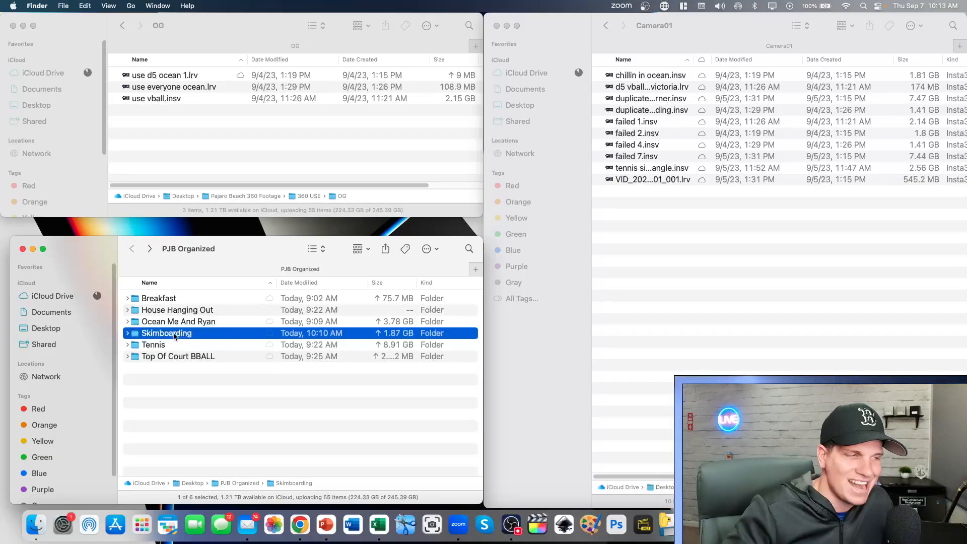
double_click(167, 332)
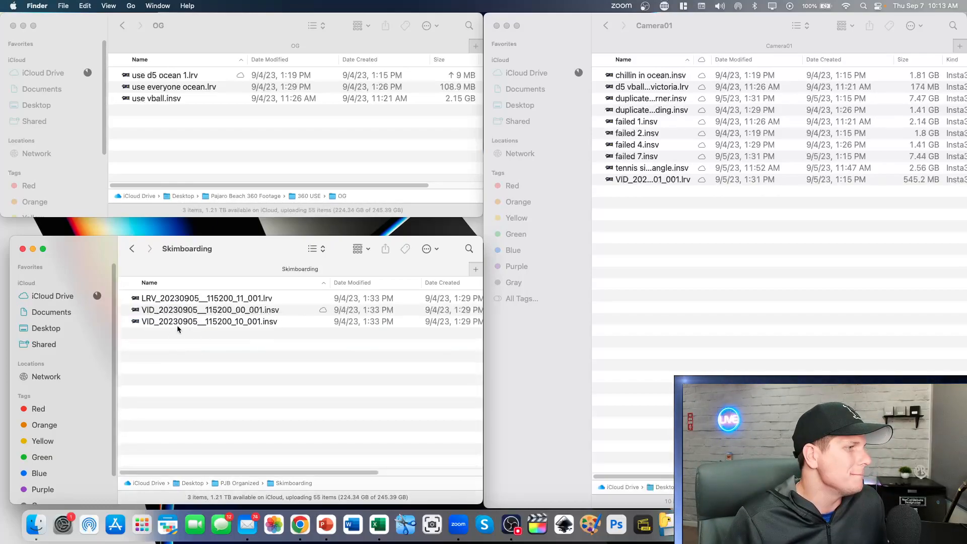